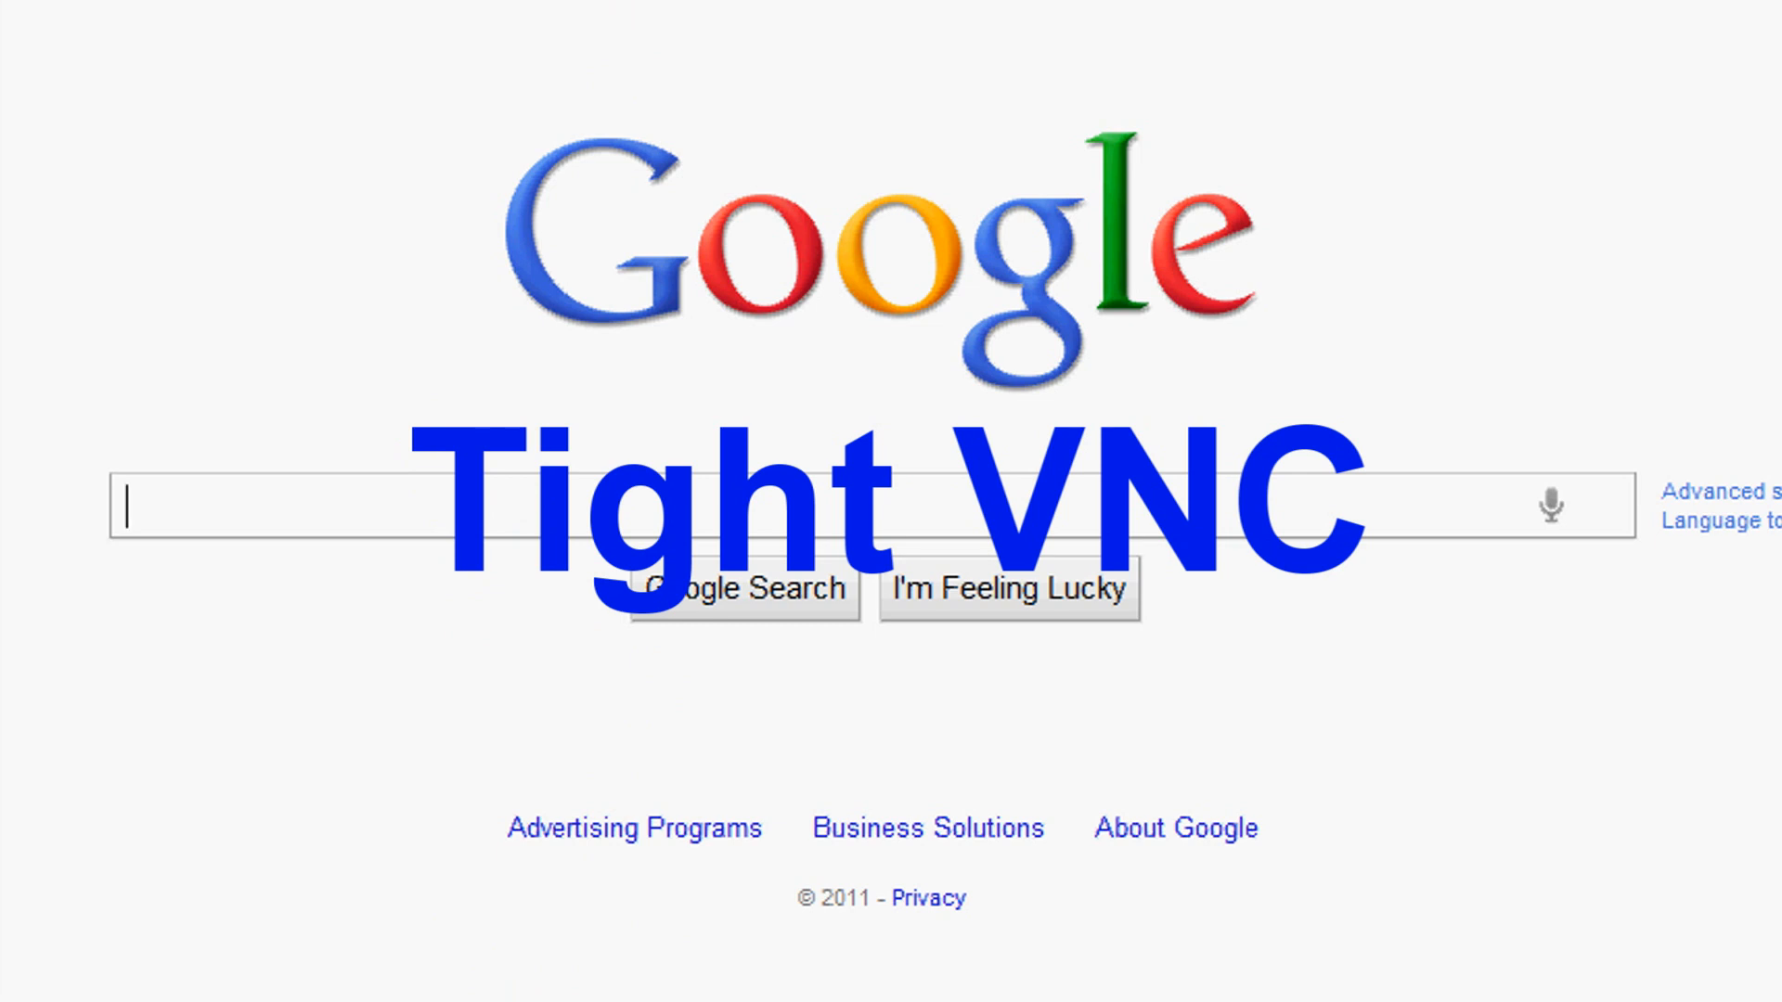
Search Google for 'Tight Vnc' and reach the TightVNC download page listing version 1.3.10
text(Tight Vnc)
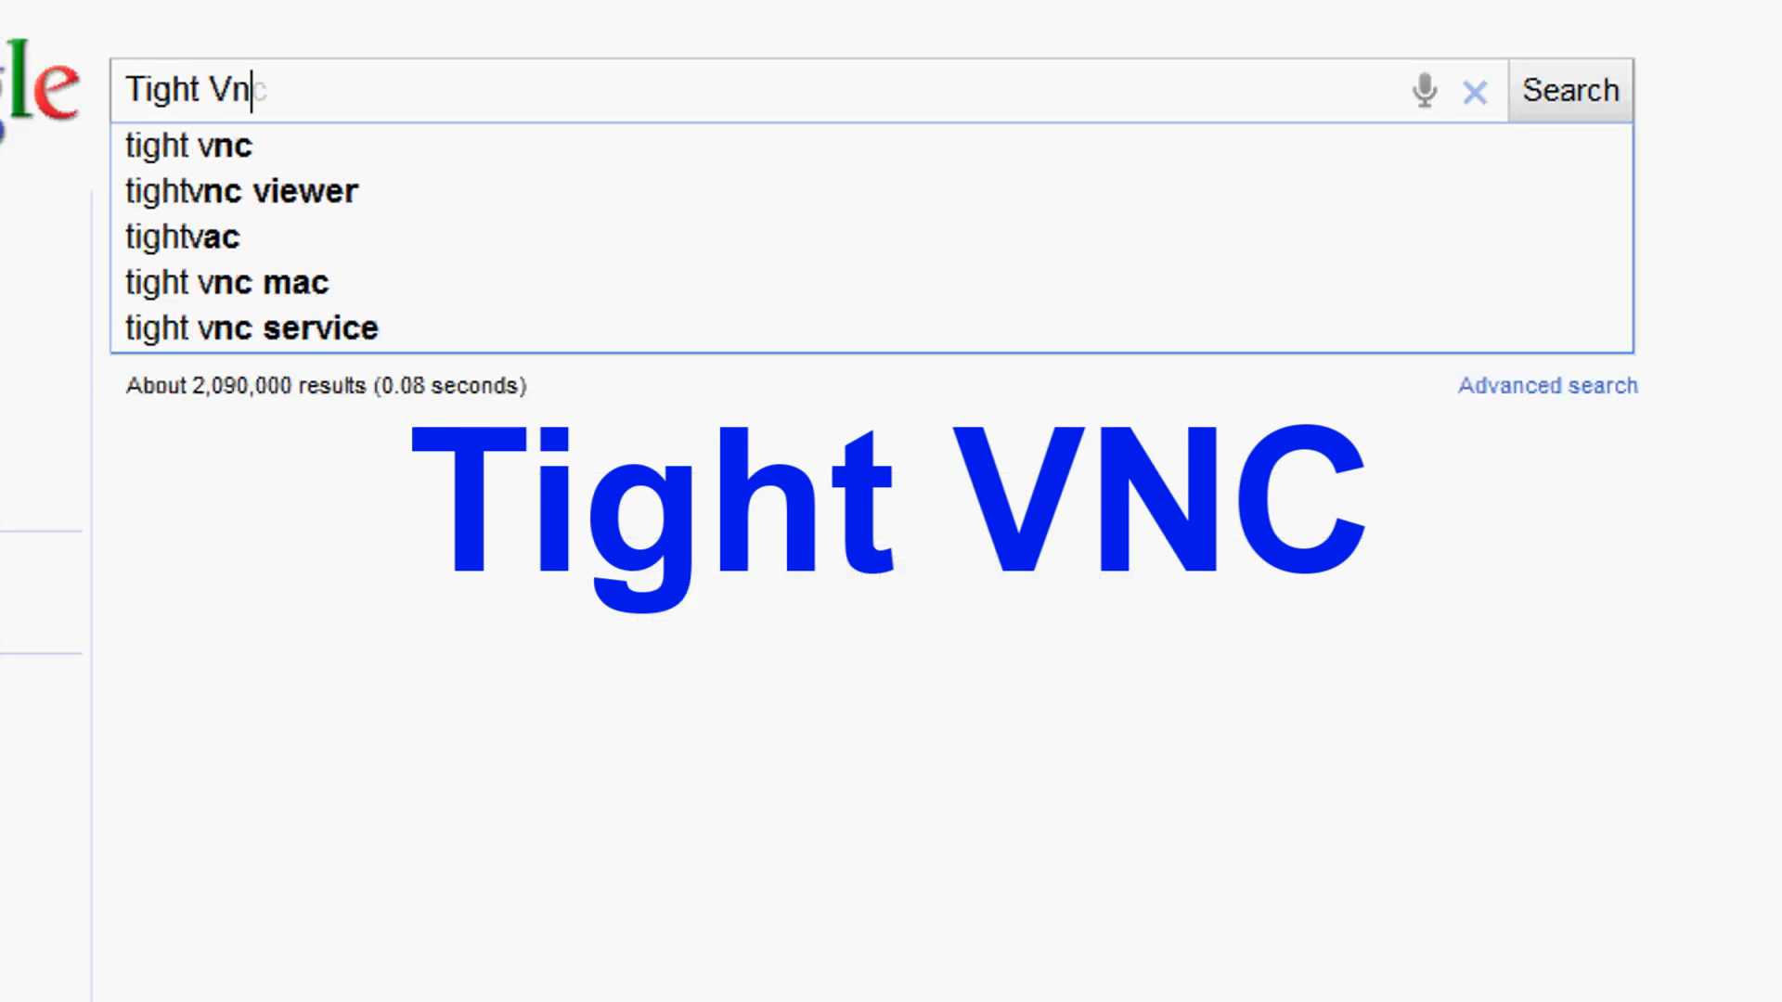
click(1570, 90)
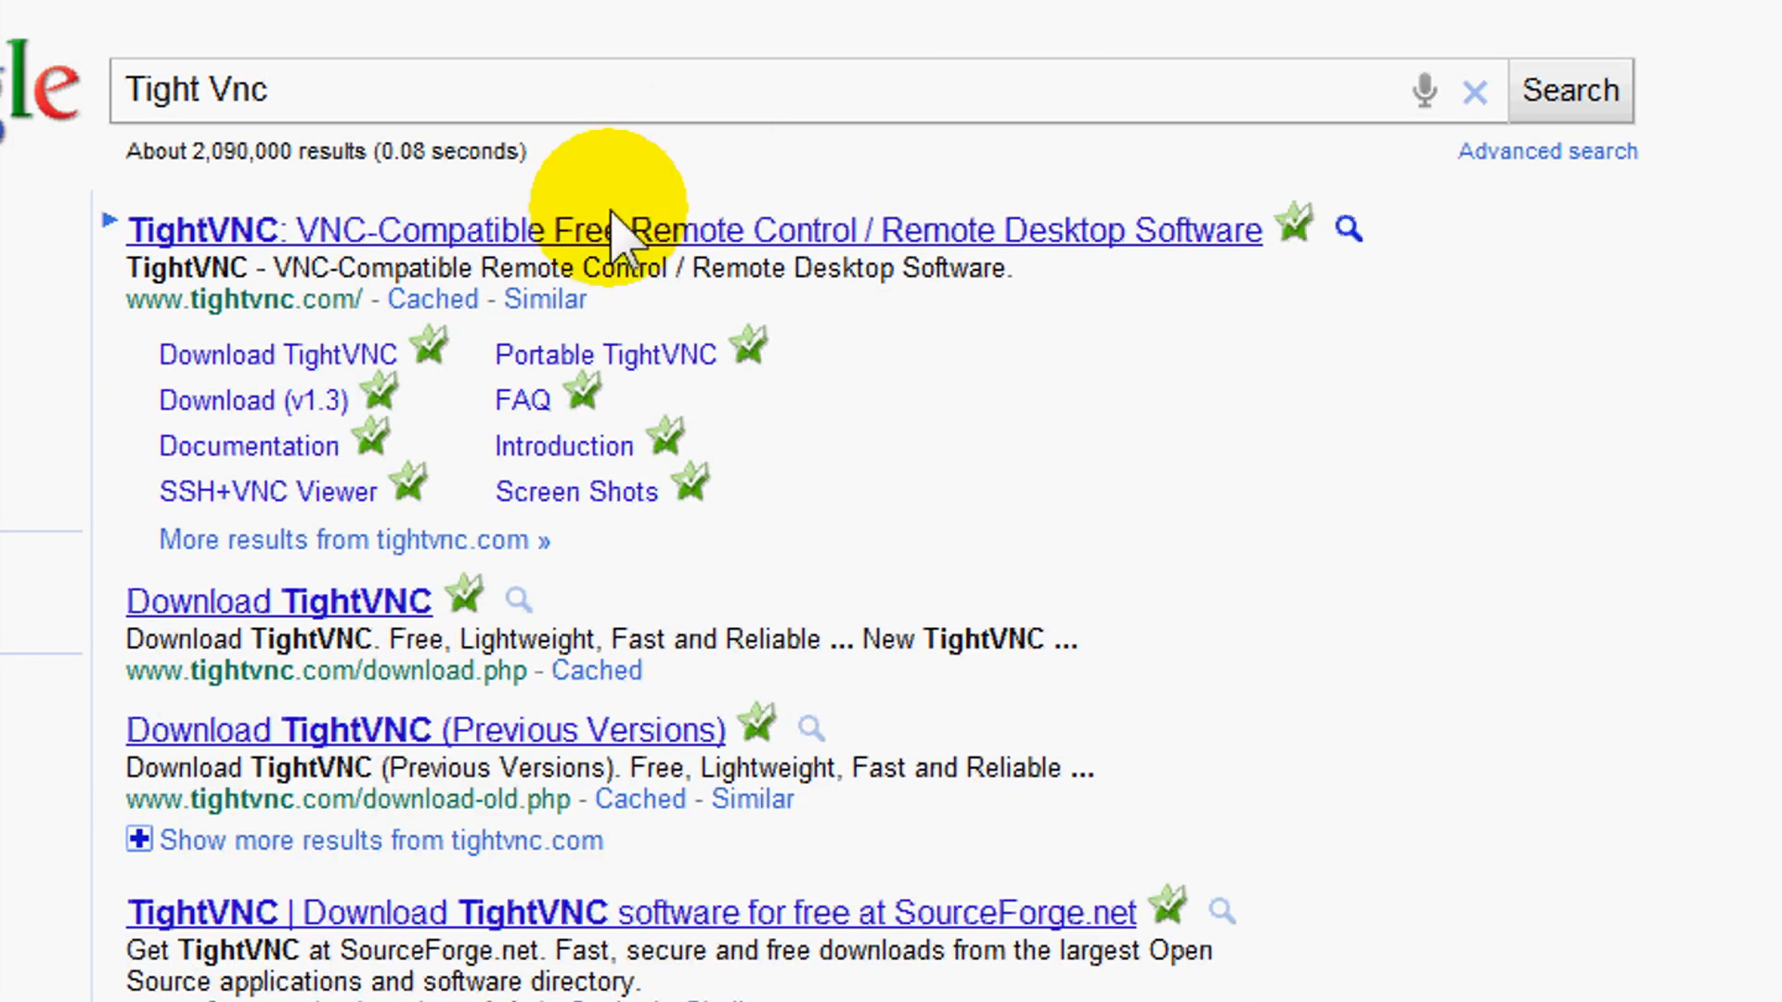
click(619, 230)
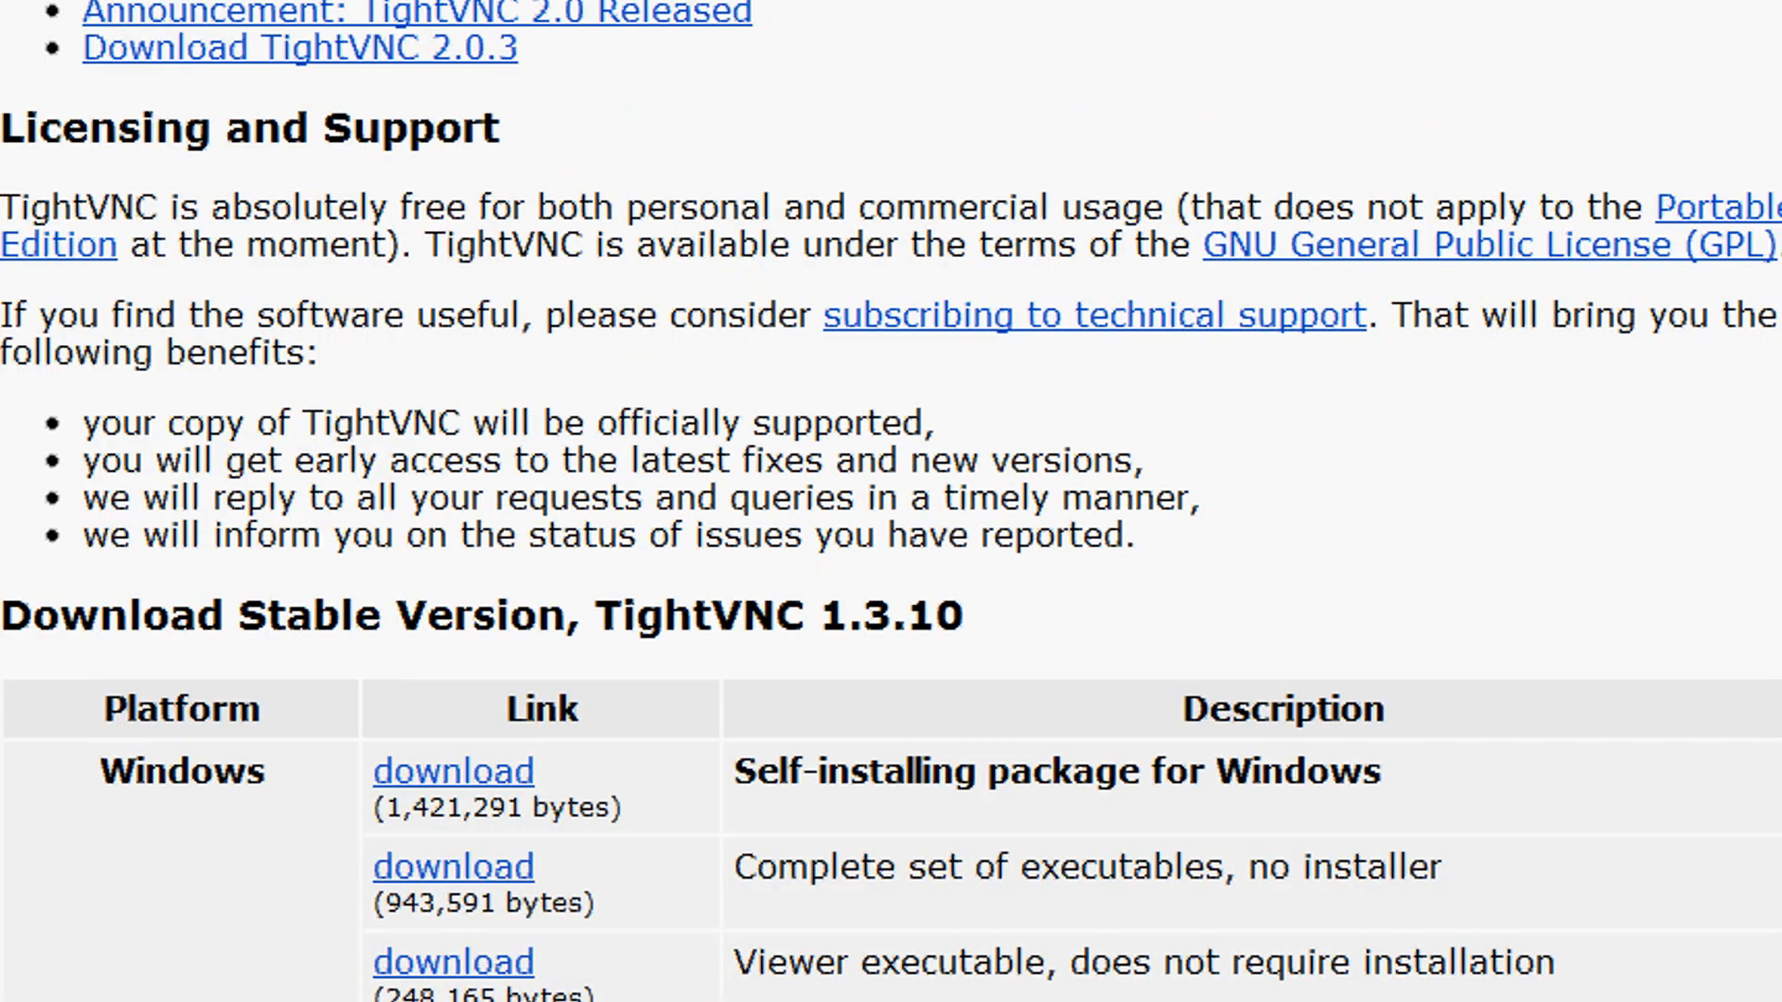
Run the downloaded TightVNC 1.3.10 setup file and confirm the unverified-publisher security warning
click(453, 770)
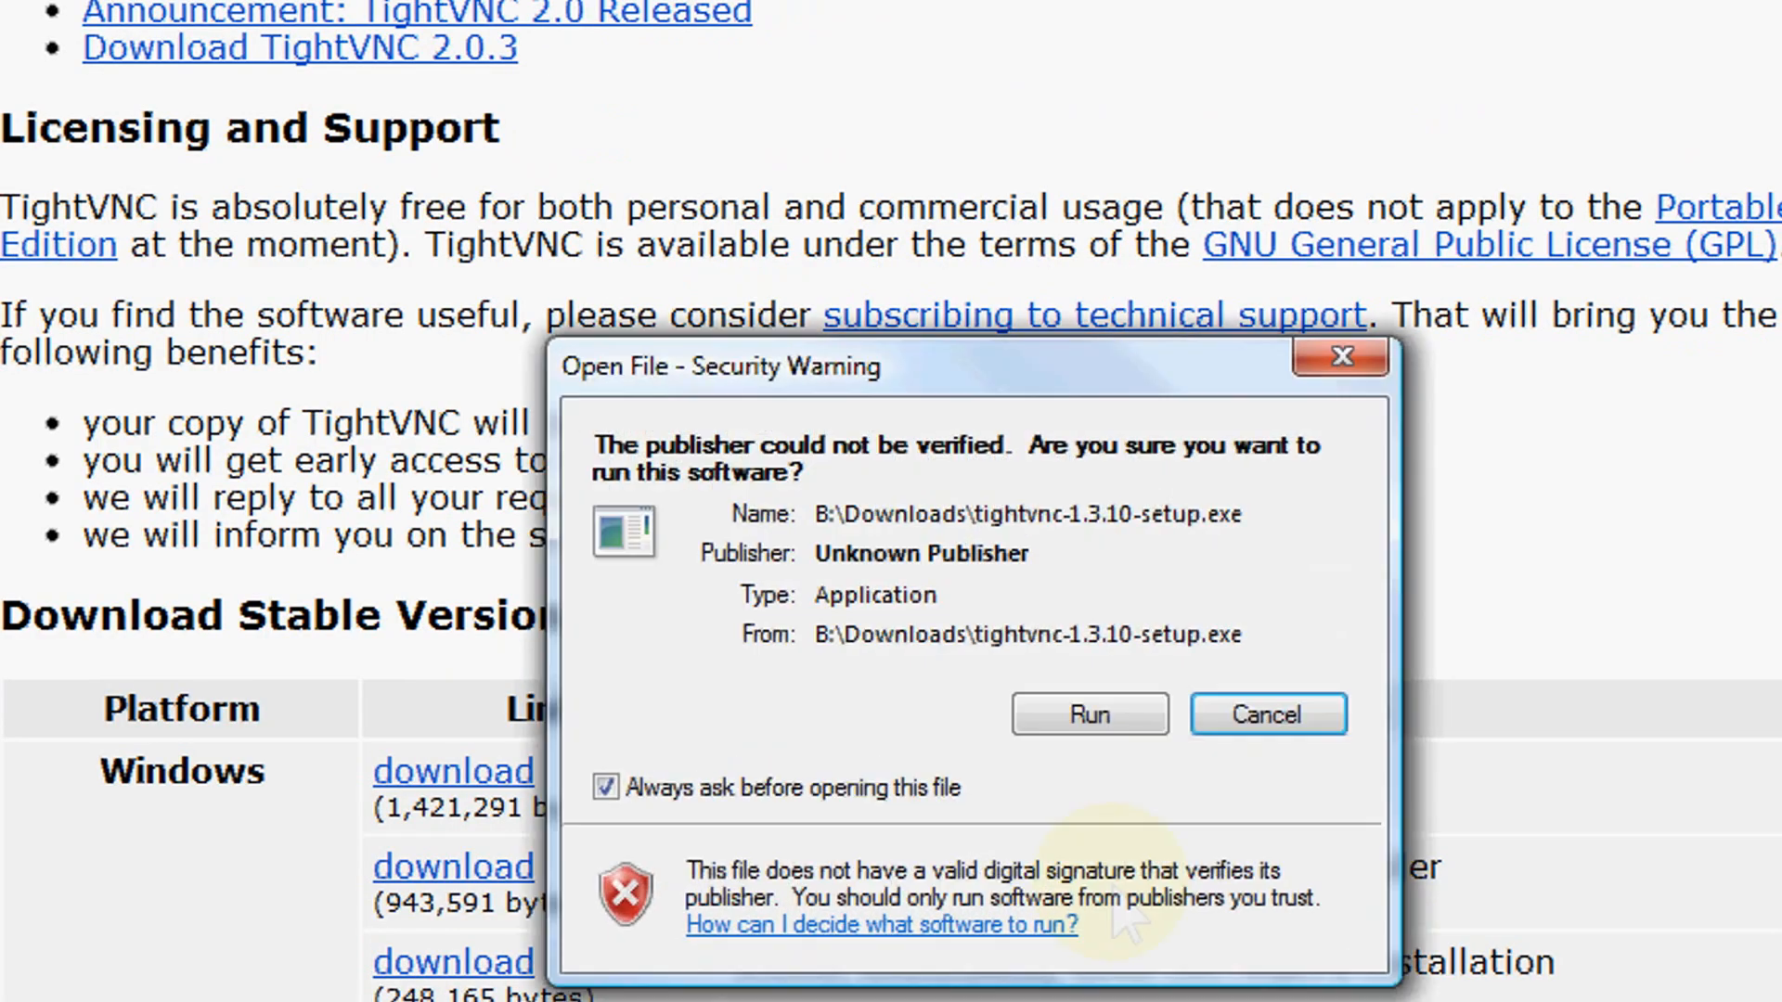
click(1082, 714)
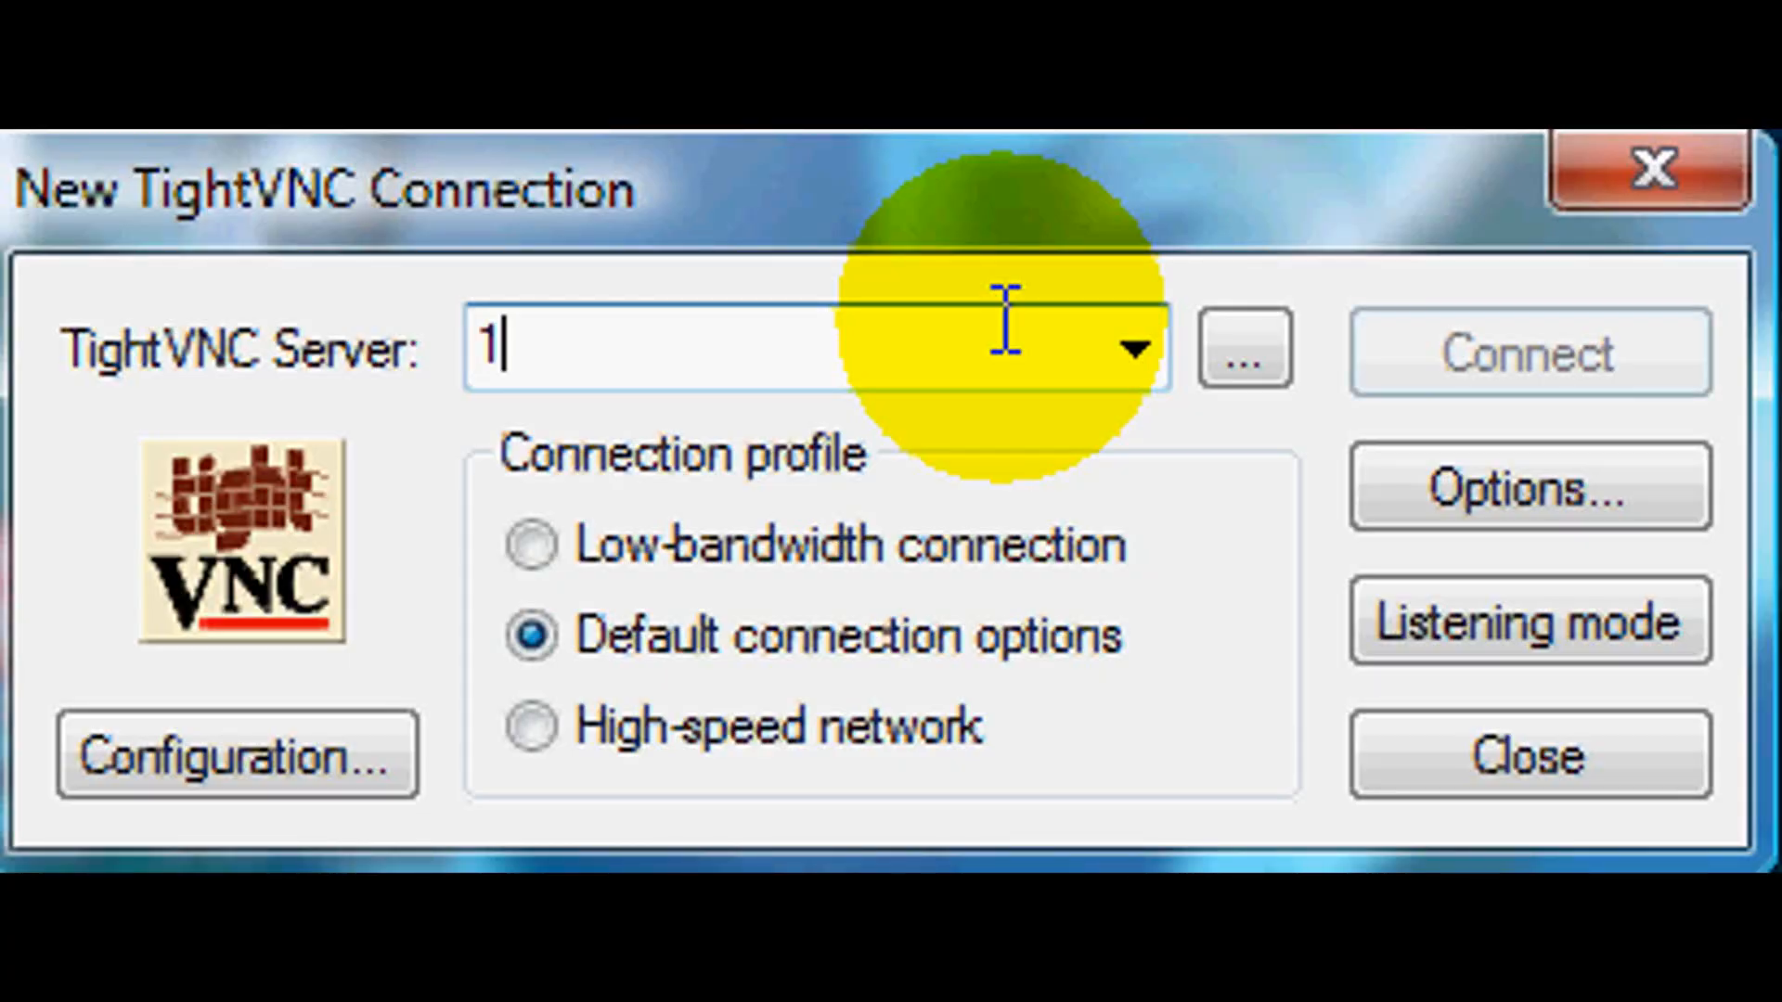
Enter the phone's server address 192.168.0.103:5901 in the TightVNC Server field
text(92.)
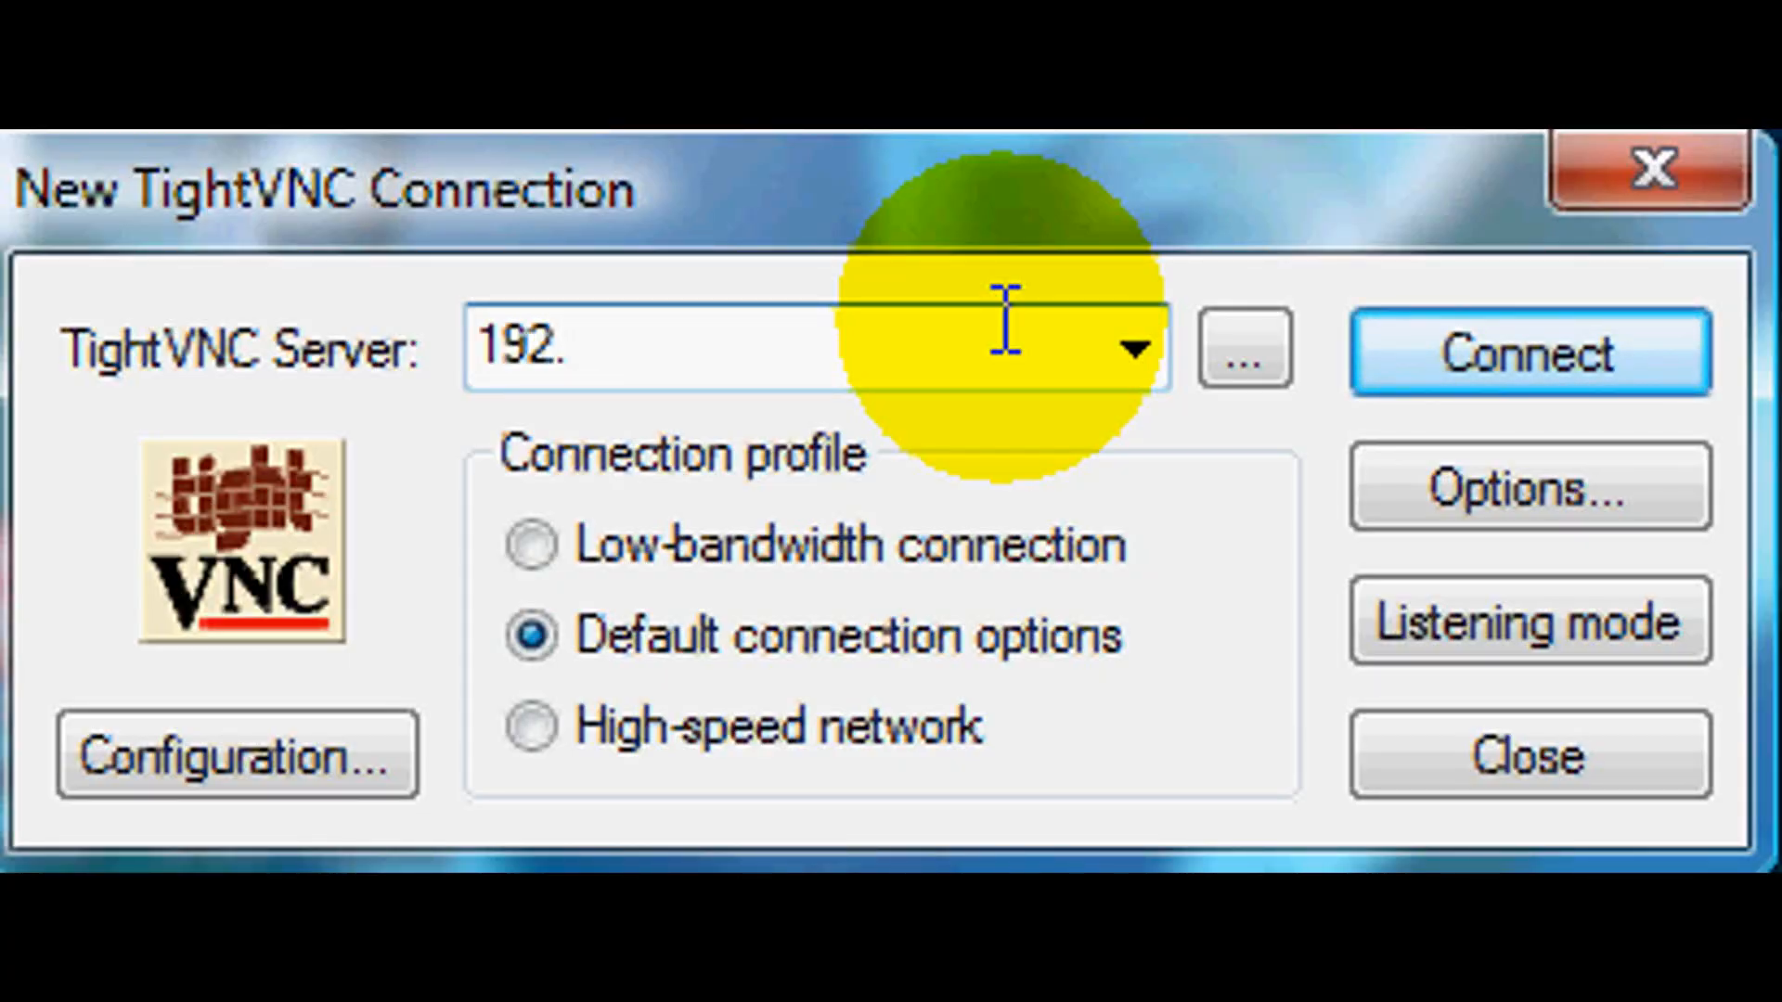
text(168)
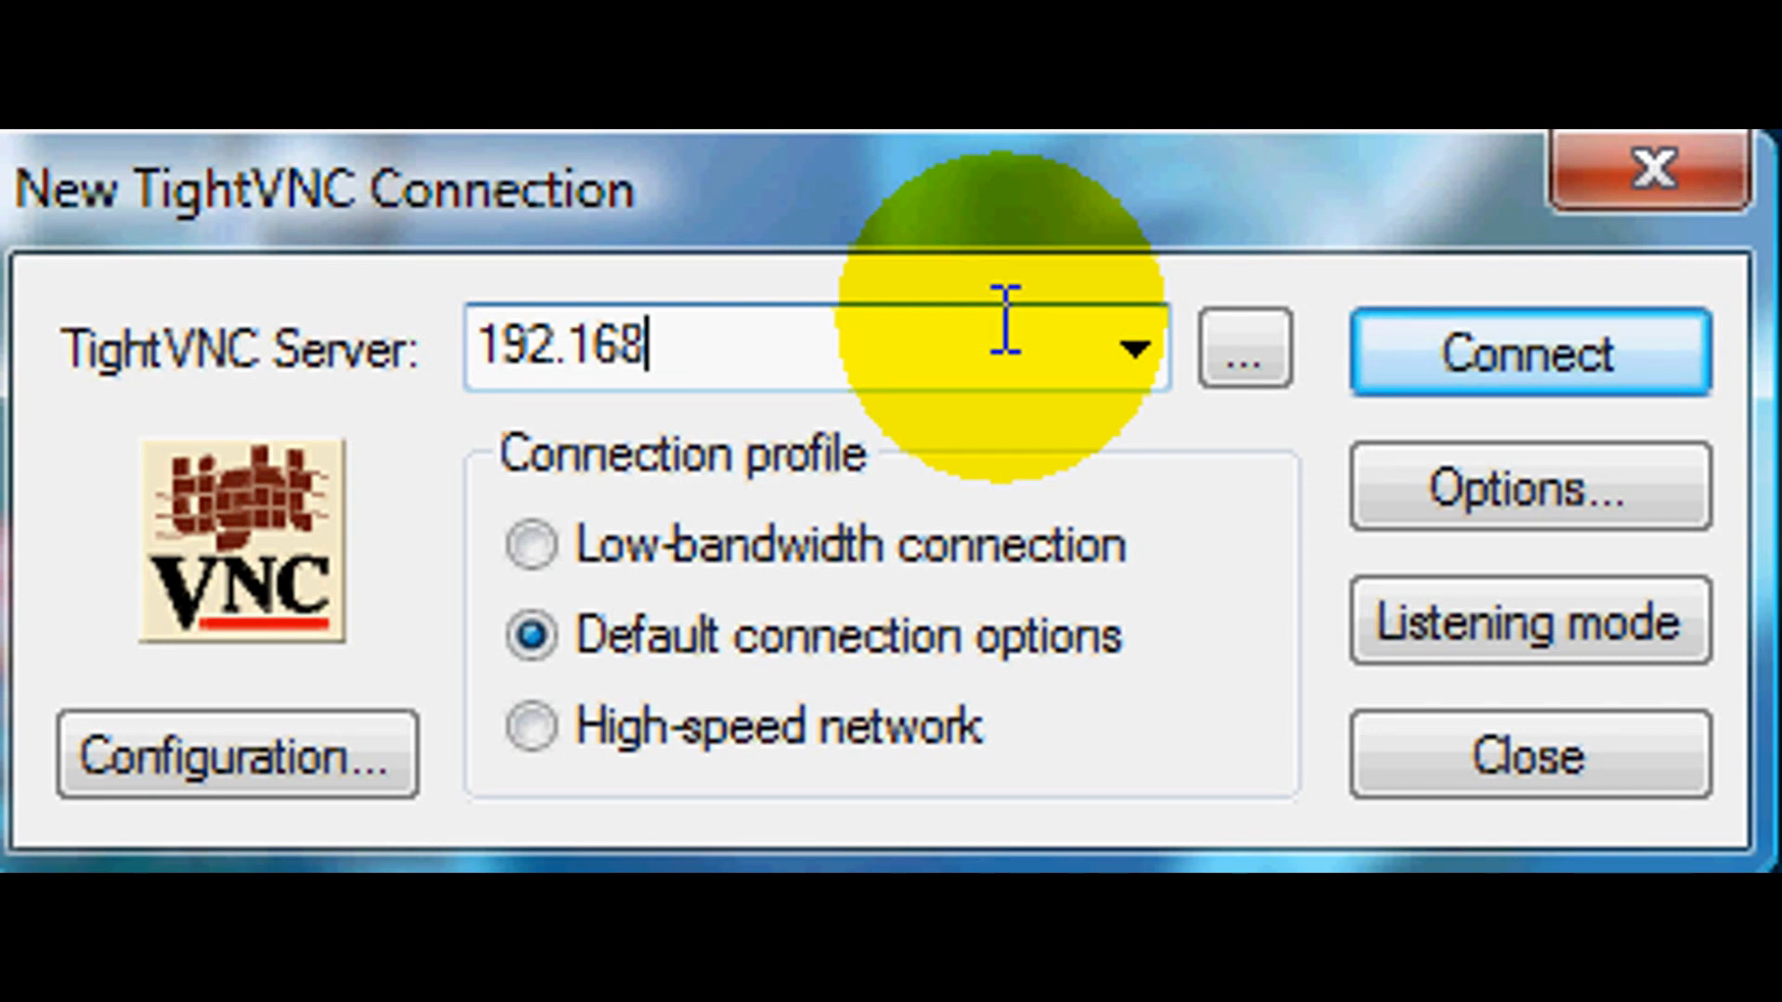
text(.0.103)
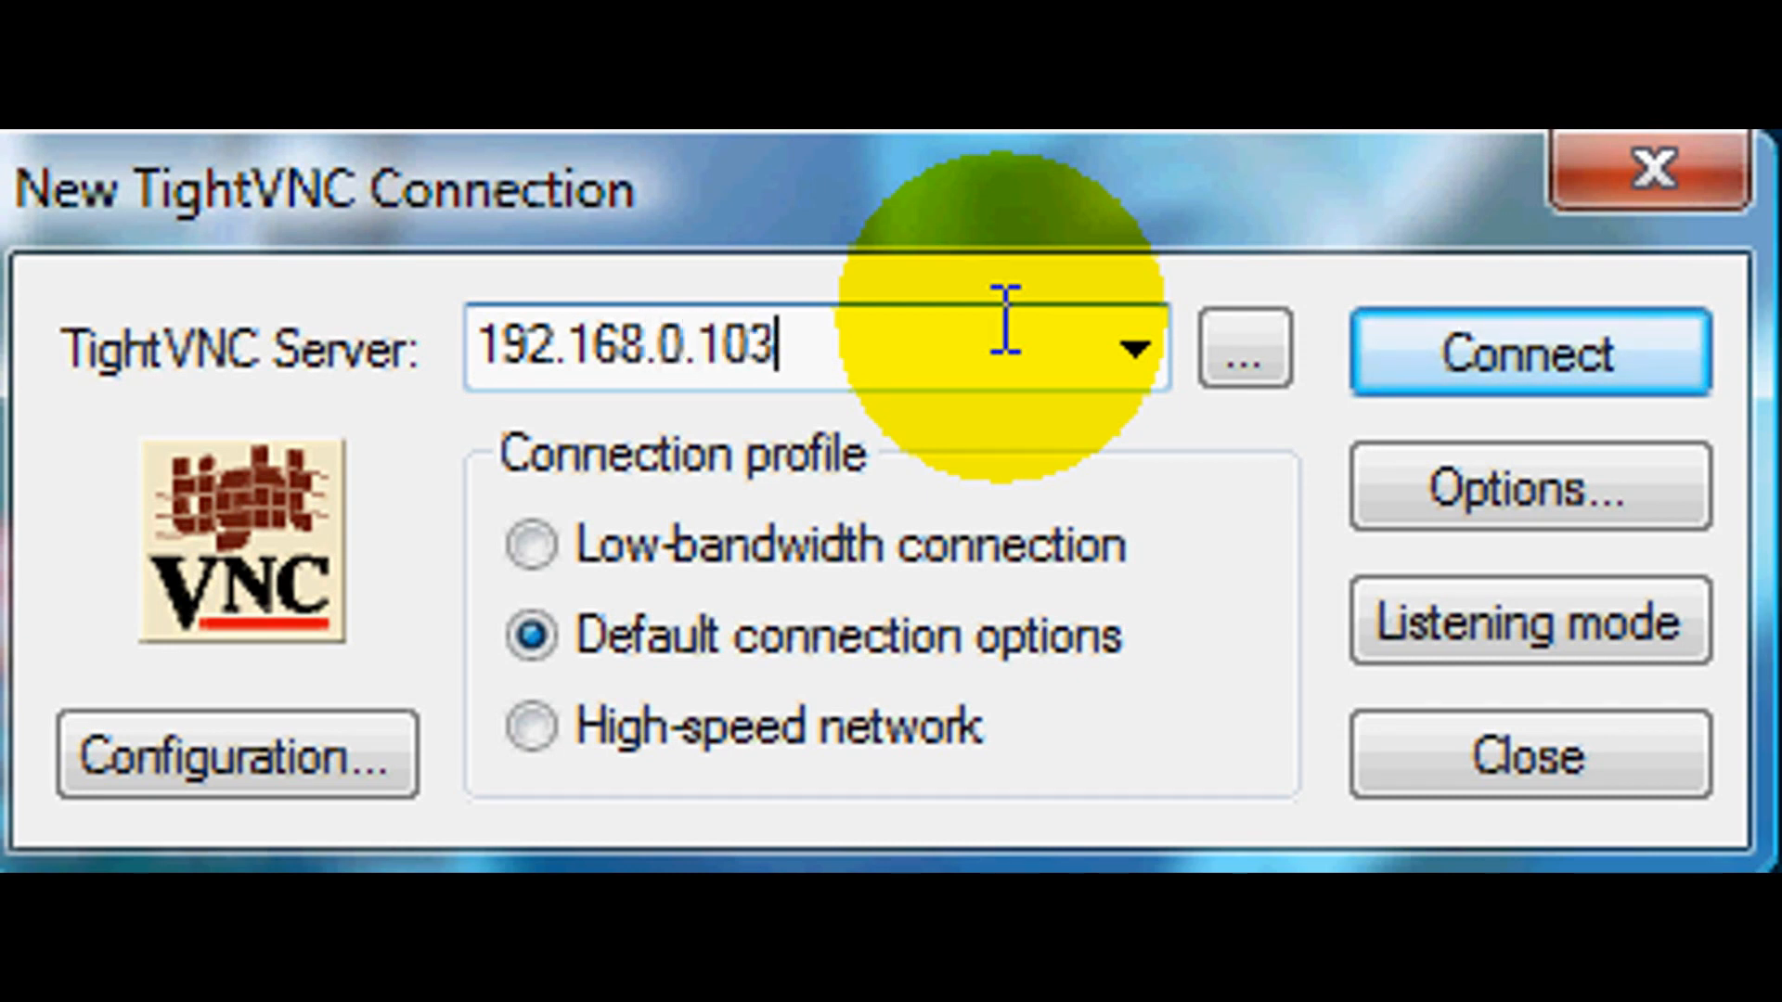
text(:5)
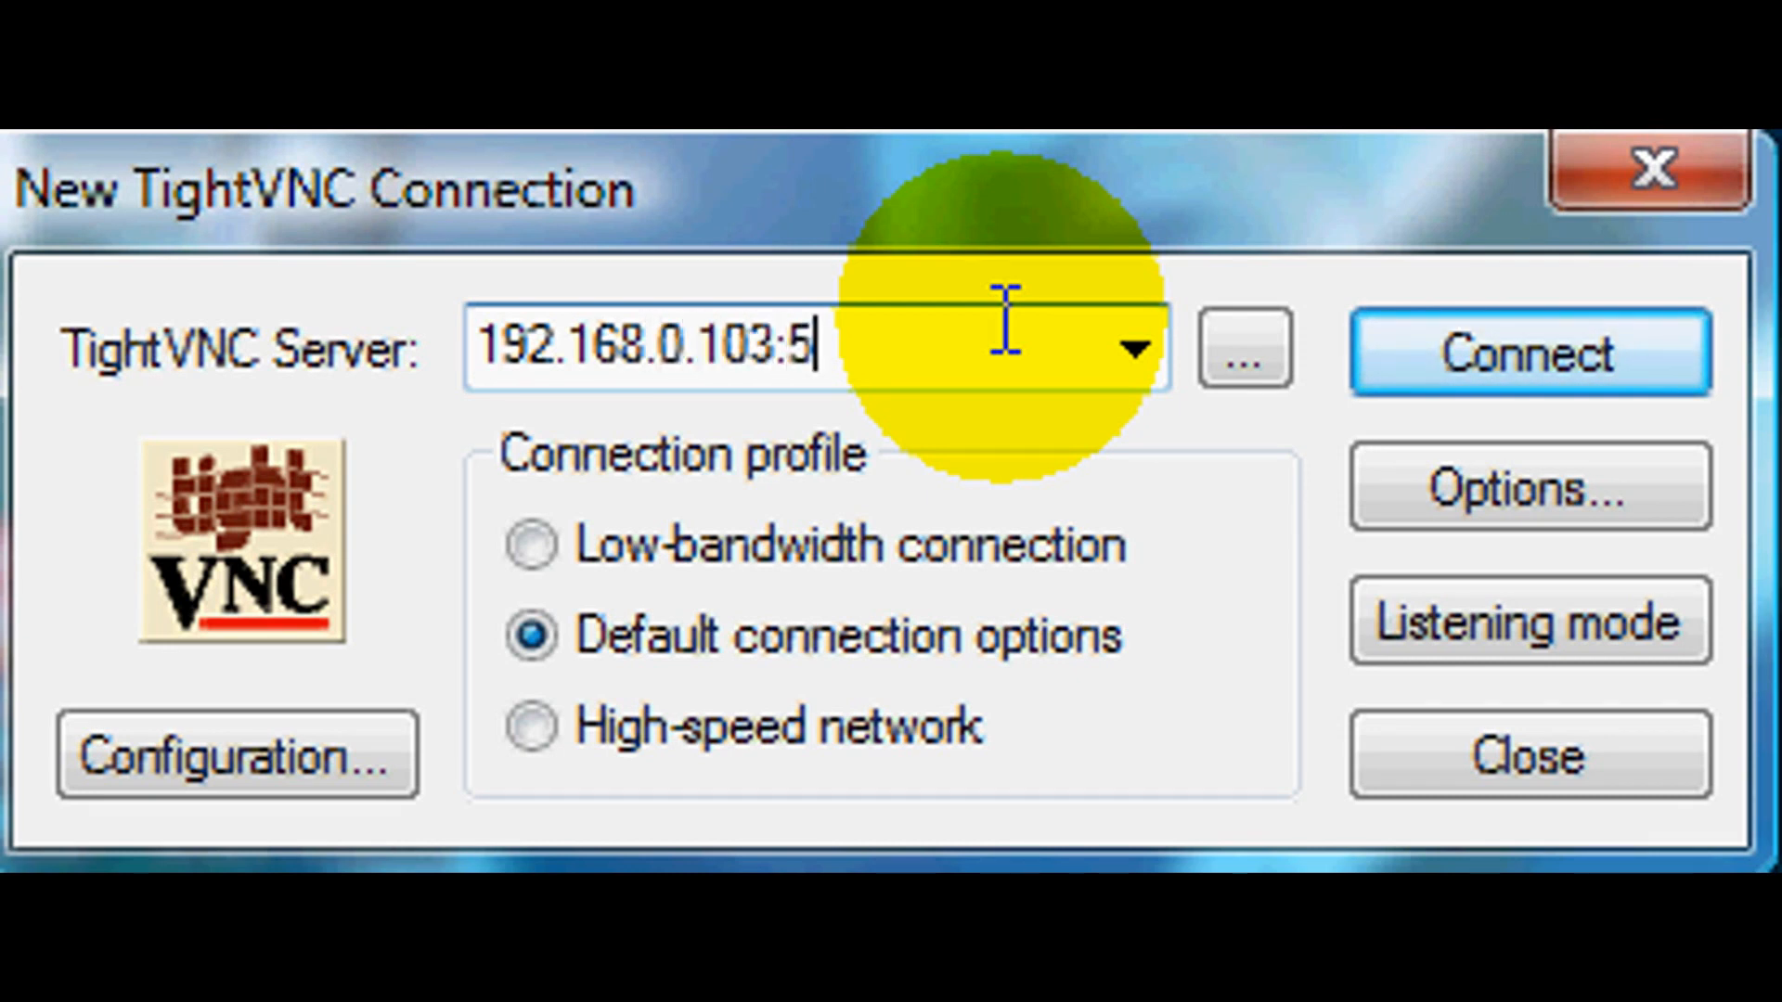
text(901)
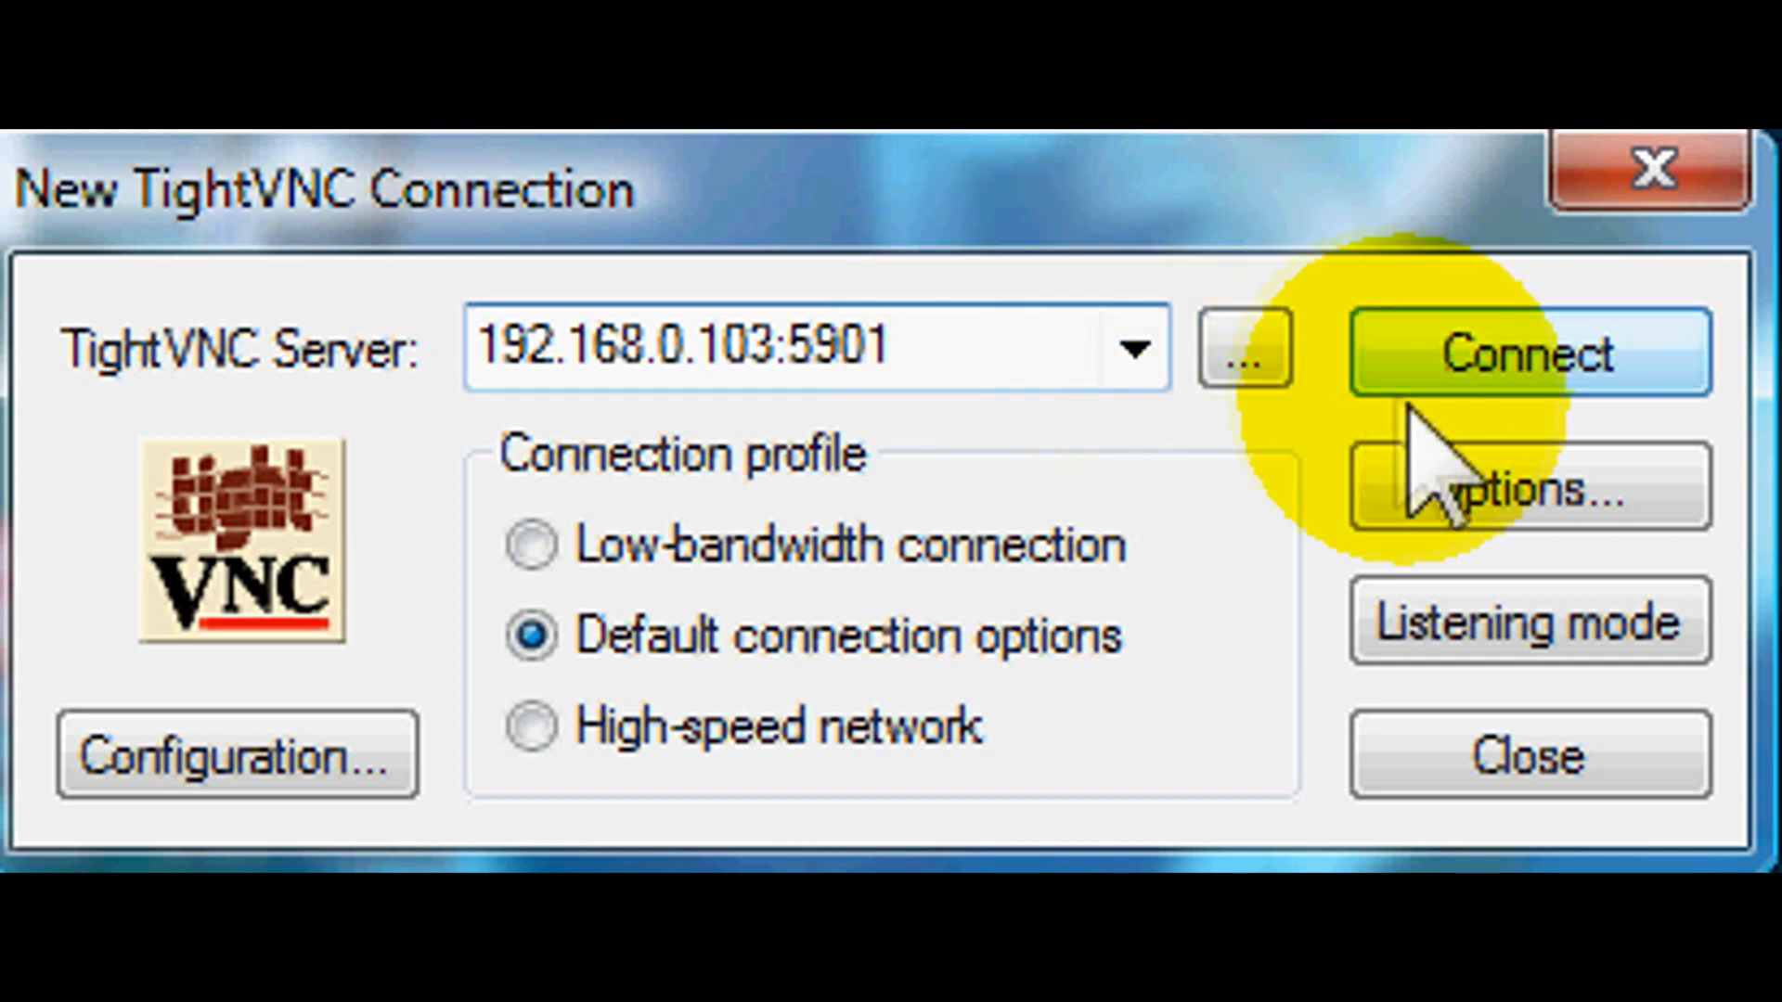